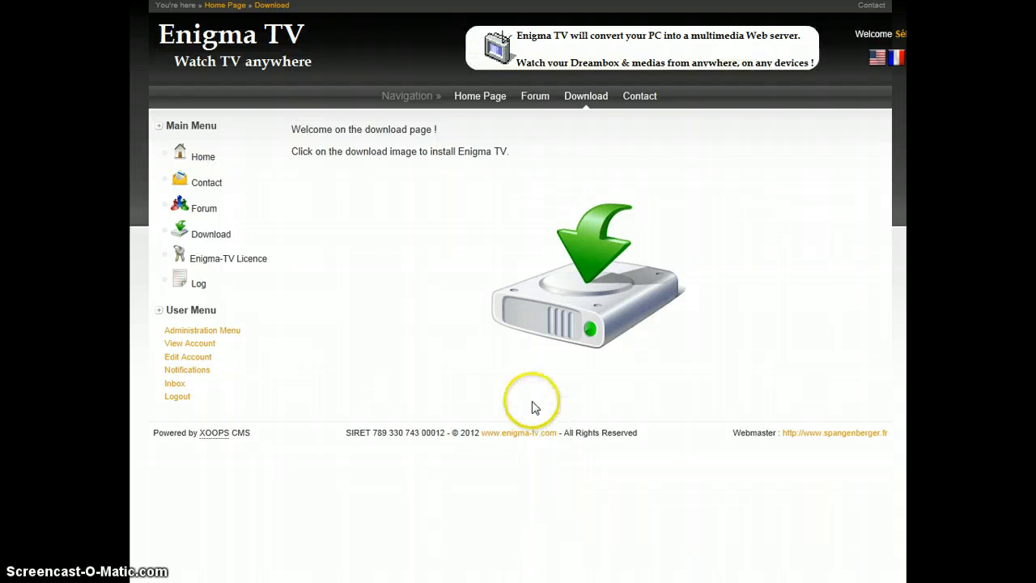
{"action": "mouse_move", "coordinate": [305, 278]}
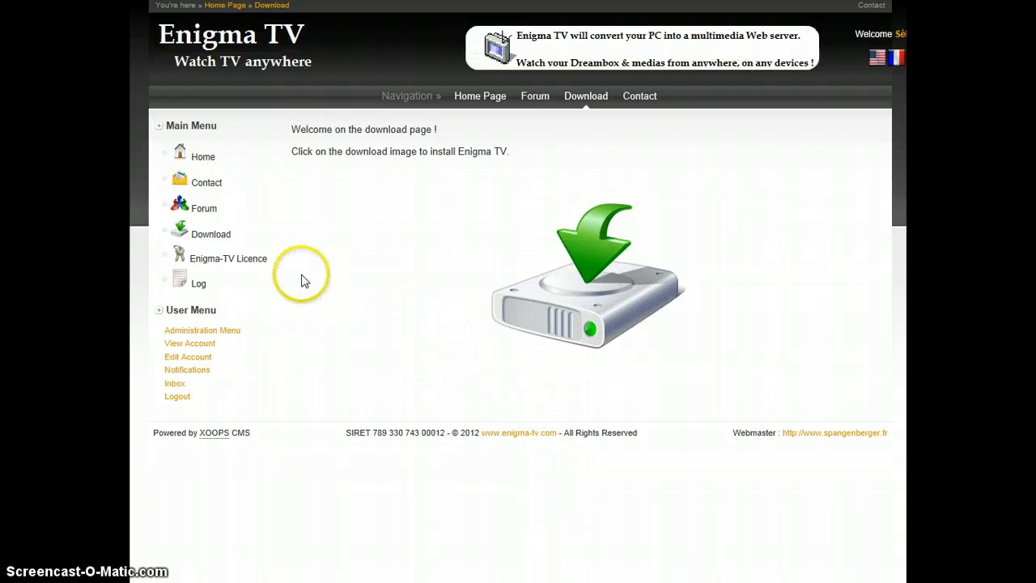
{"action": "mouse_move", "coordinate": [233, 262]}
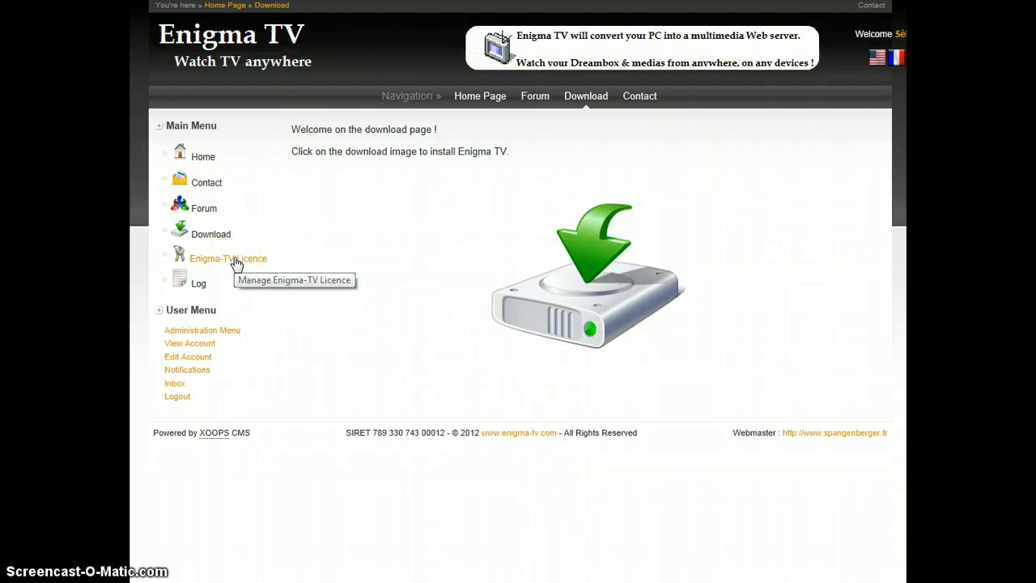
Go to the Enigma-TV Licence page from the site's Main Menu.
{"action": "left_click", "coordinate": [226, 259]}
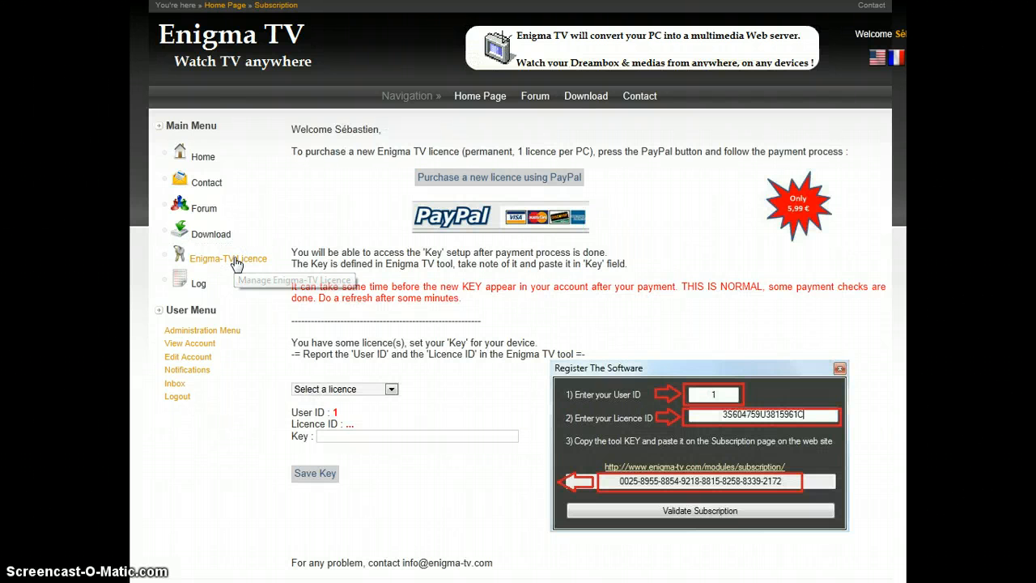
{"action": "mouse_move", "coordinate": [668, 217]}
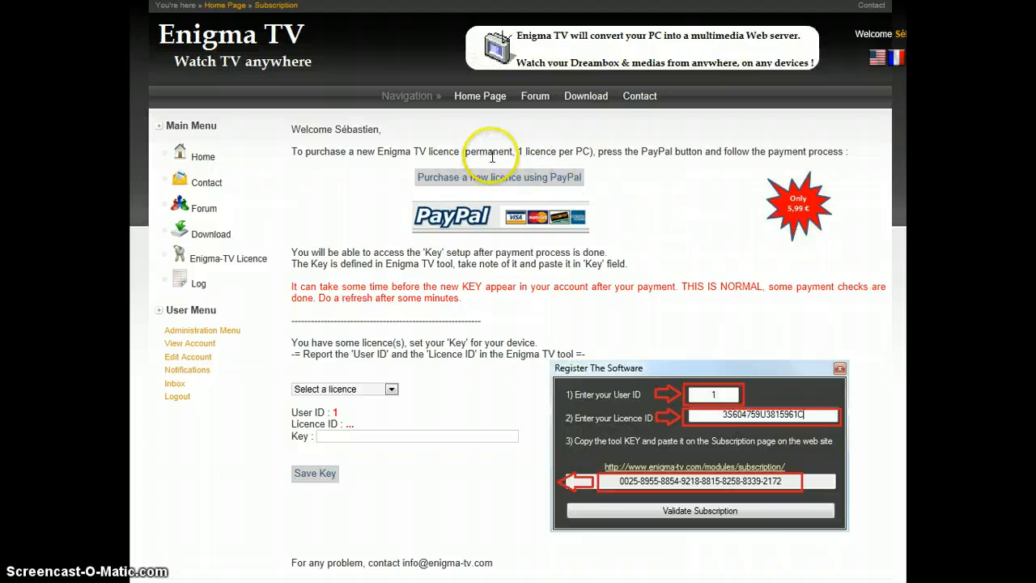
{"action": "mouse_move", "coordinate": [575, 159]}
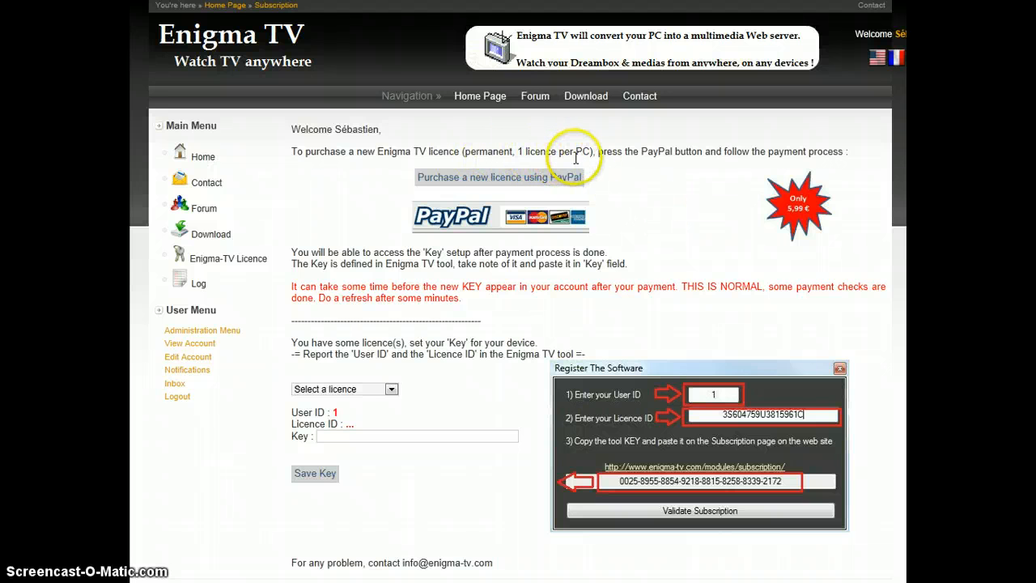
{"action": "mouse_move", "coordinate": [509, 181]}
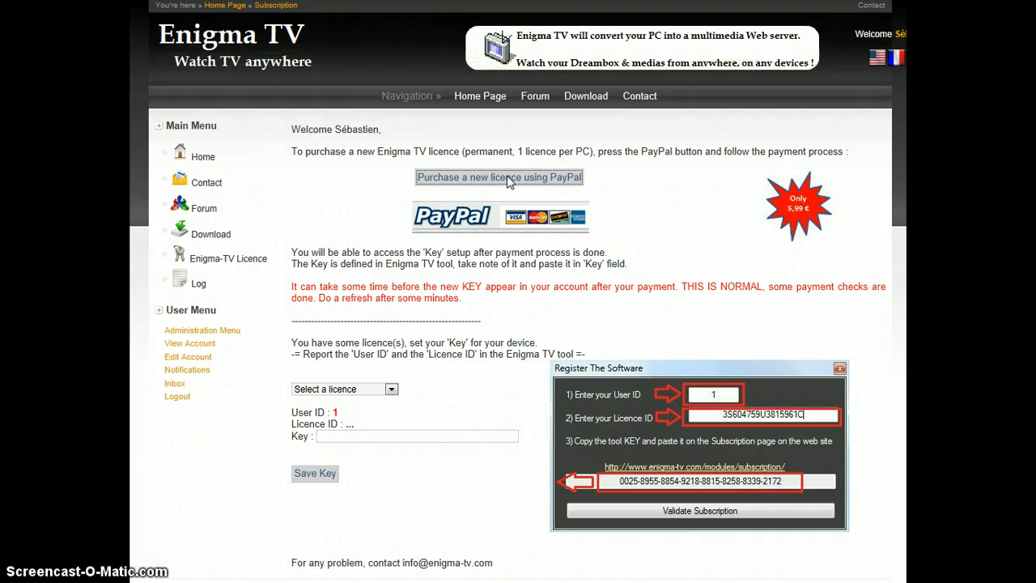
{"action": "left_click", "coordinate": [499, 177]}
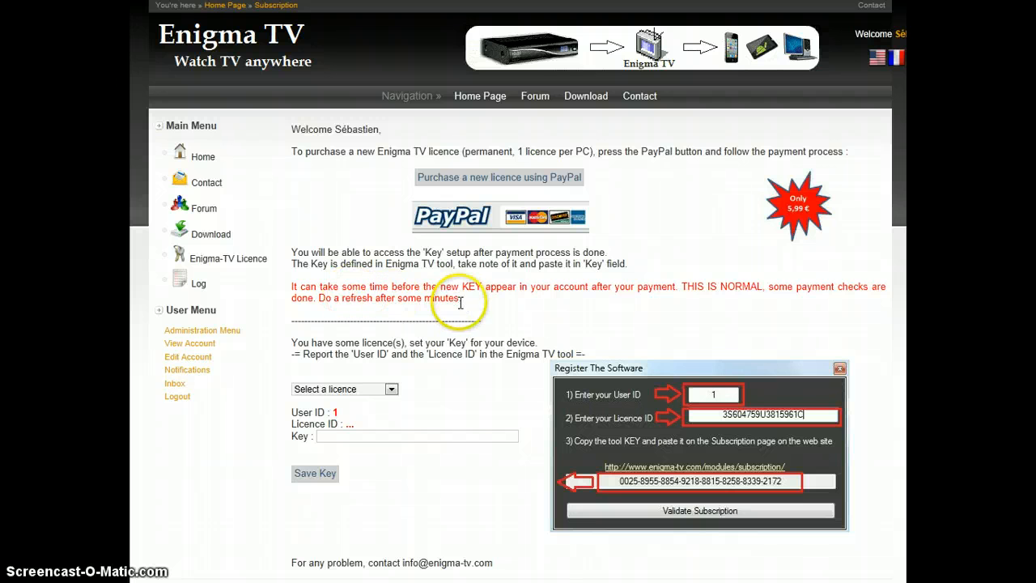
{"action": "mouse_move", "coordinate": [576, 299]}
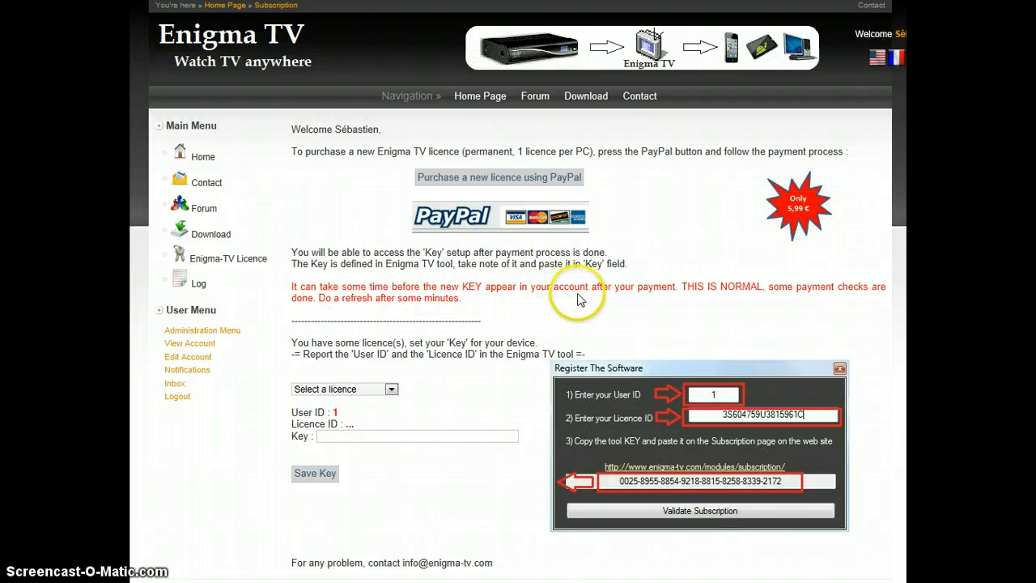
{"action": "mouse_move", "coordinate": [696, 304]}
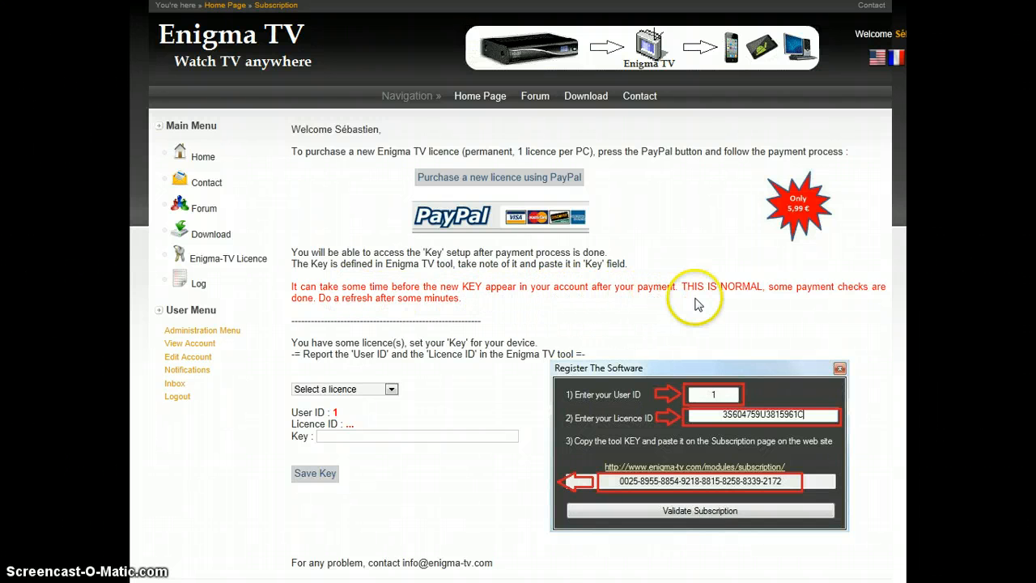
{"action": "mouse_move", "coordinate": [538, 321]}
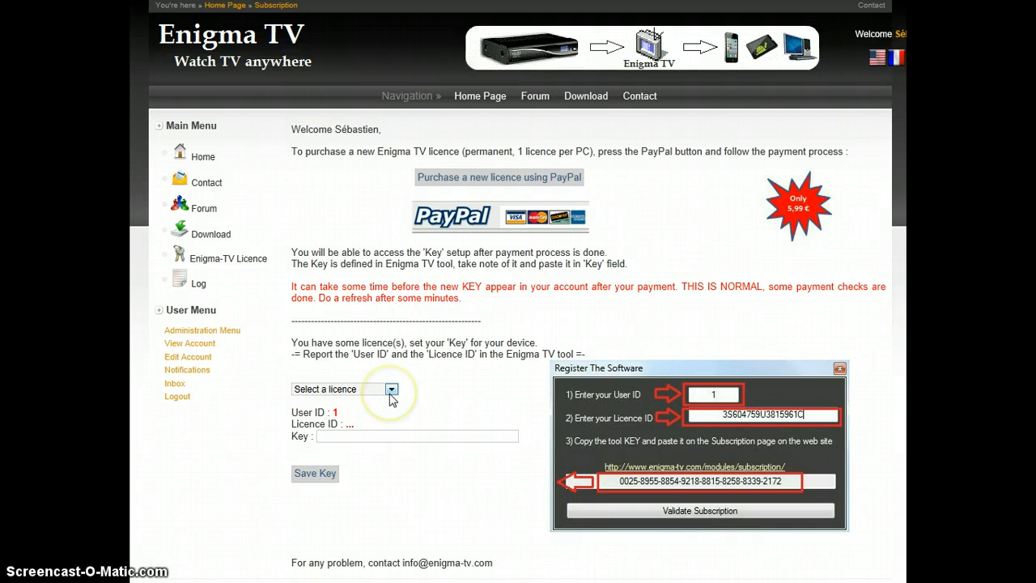
{"action": "mouse_move", "coordinate": [437, 393]}
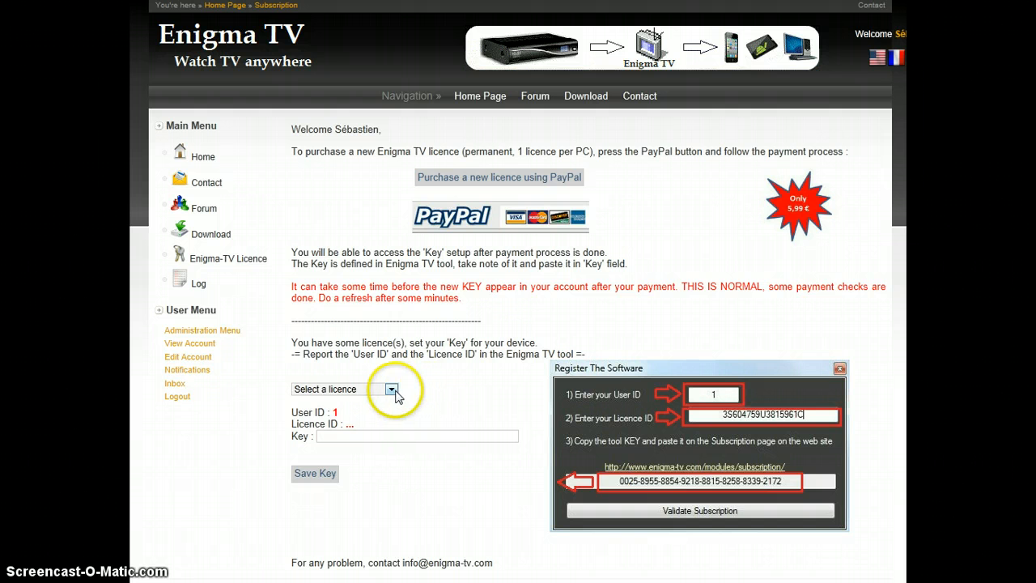
{"action": "left_click", "coordinate": [391, 389]}
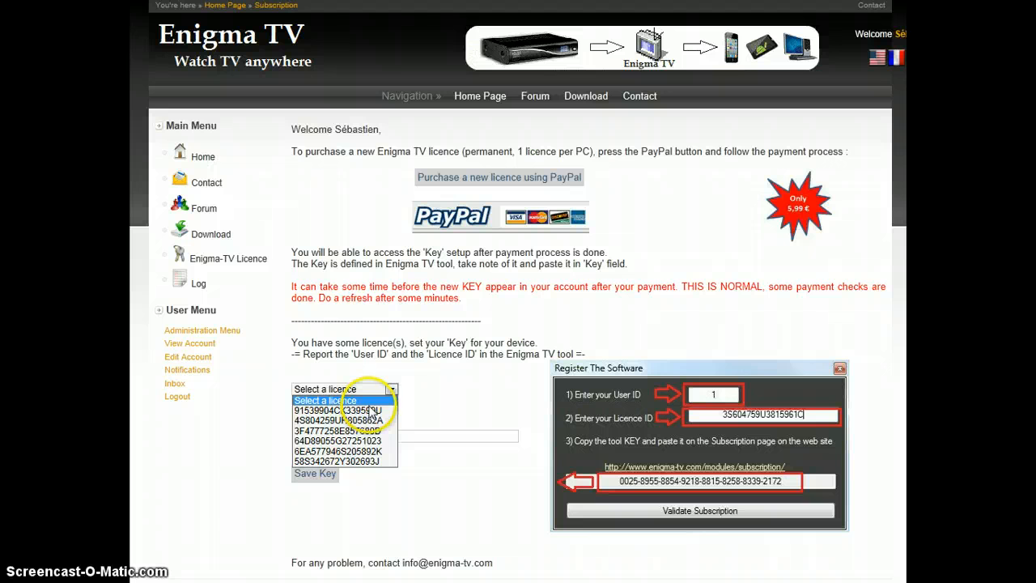
{"action": "left_click", "coordinate": [337, 412]}
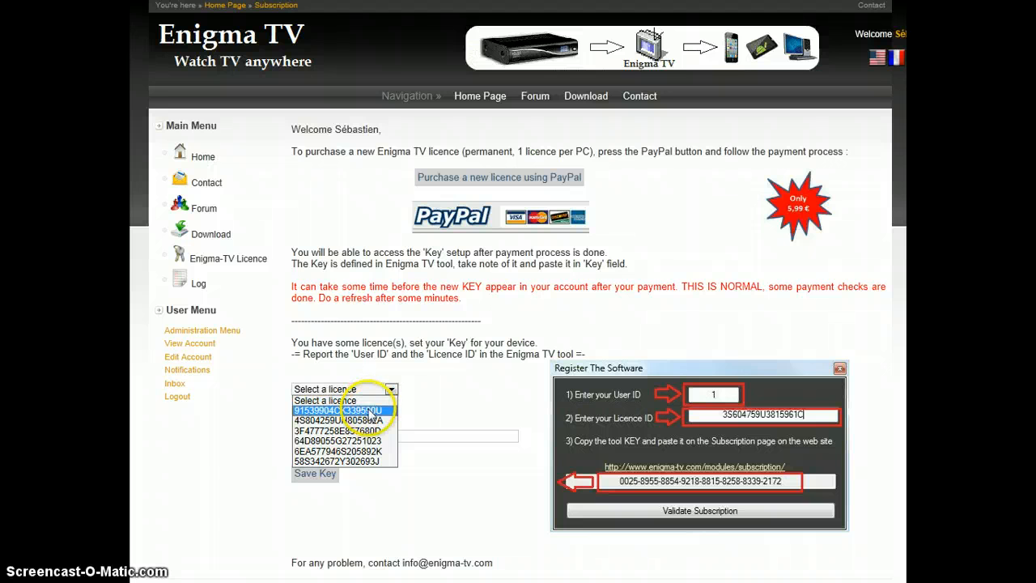
{"action": "left_click", "coordinate": [345, 418]}
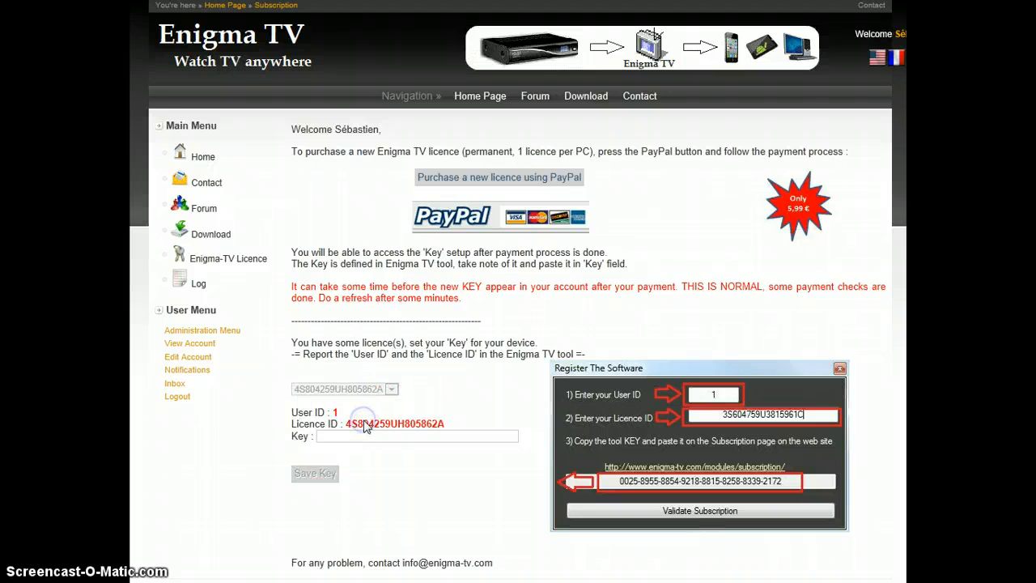
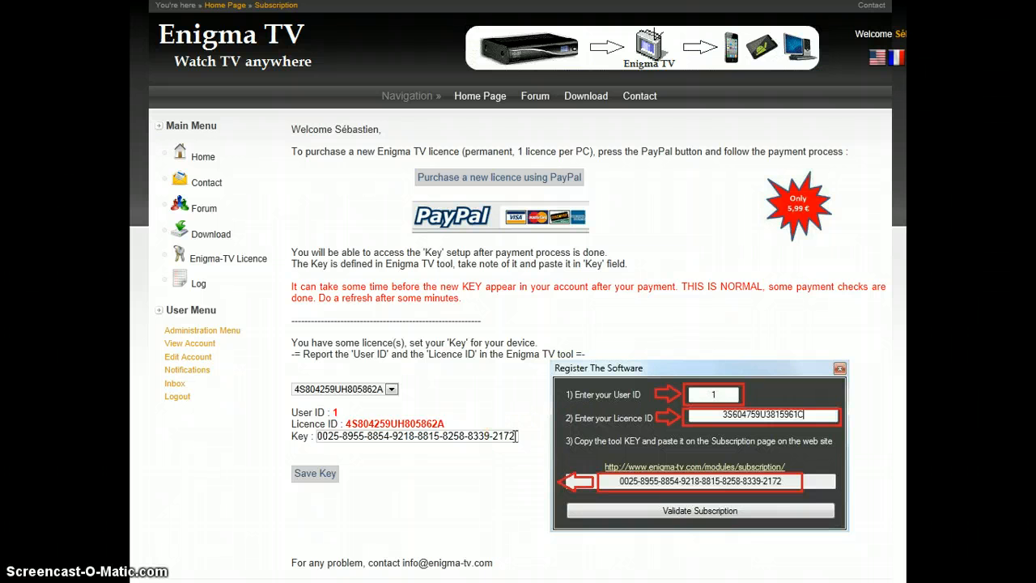
{"action": "left_click", "coordinate": [392, 389]}
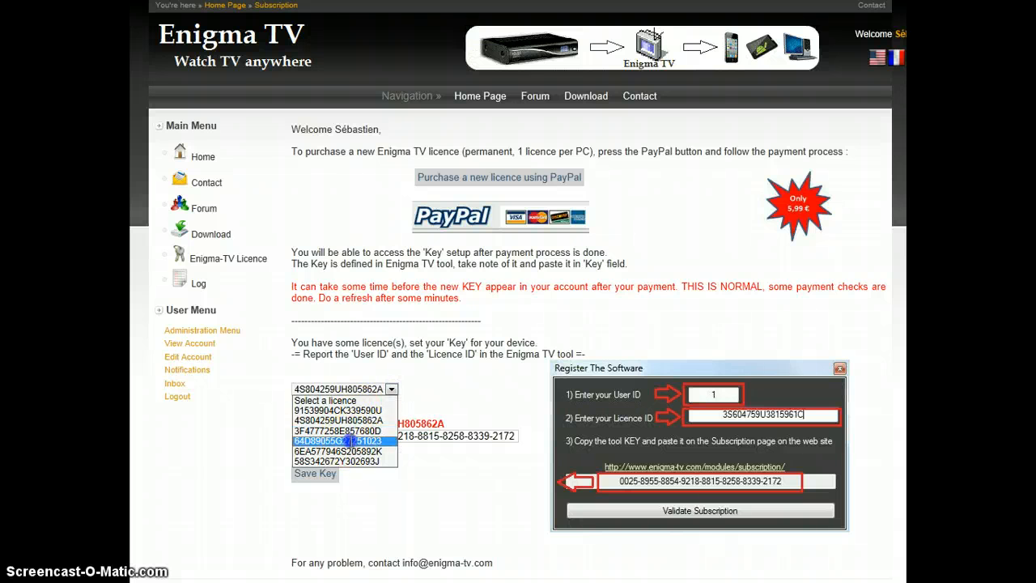
{"action": "left_click", "coordinate": [343, 441]}
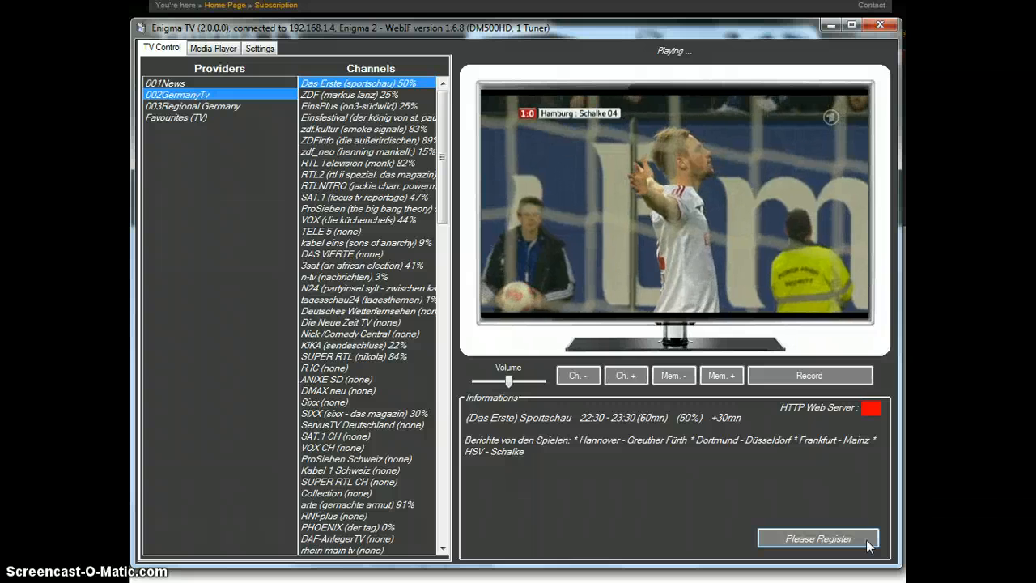
Bring up the Register The Software dialog via 'Please Register' in the app.
{"action": "left_click", "coordinate": [819, 537]}
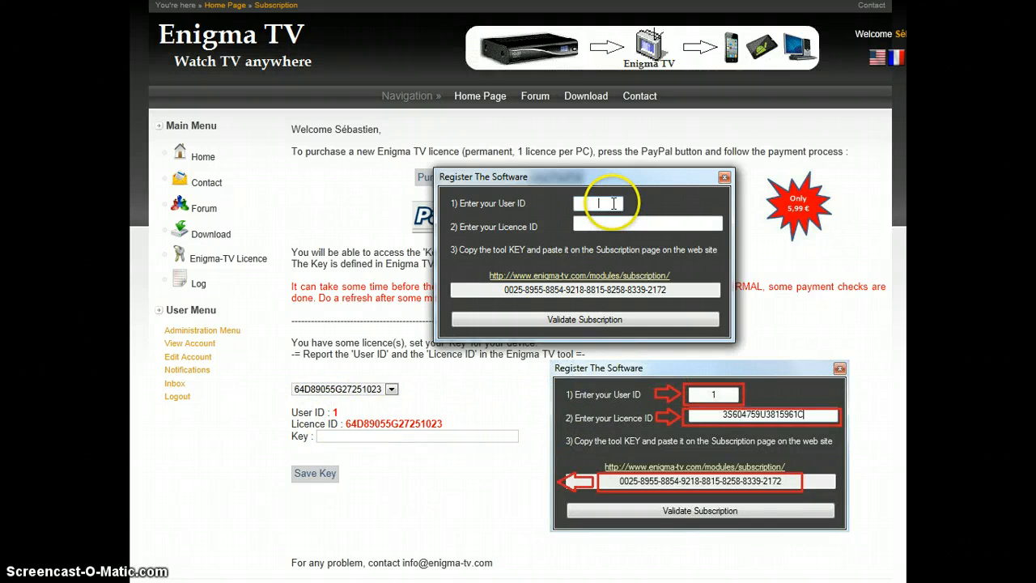
{"action": "type", "text": "1"}
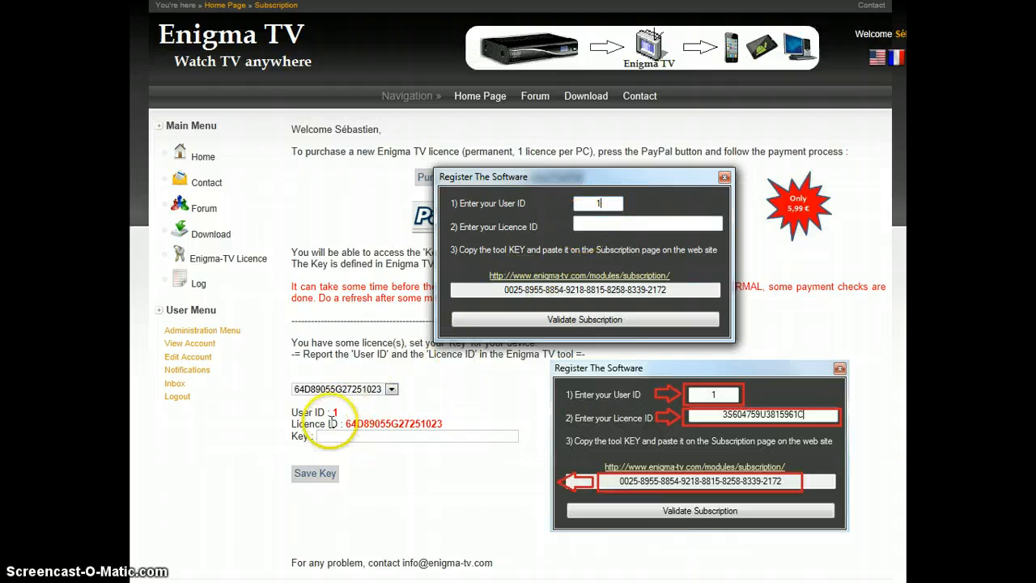
{"action": "double_click", "coordinate": [379, 424]}
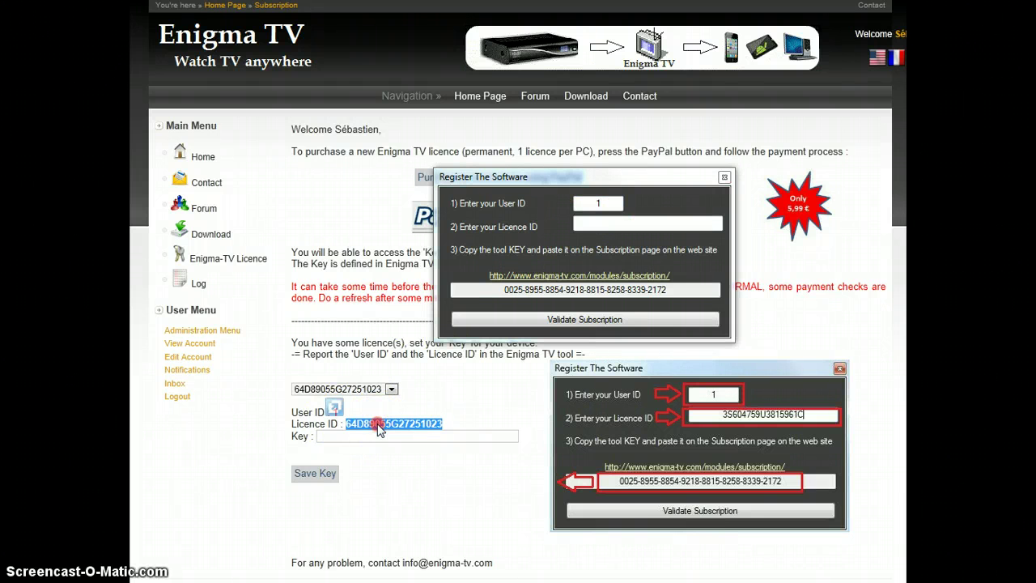
{"action": "left_click", "coordinate": [647, 224]}
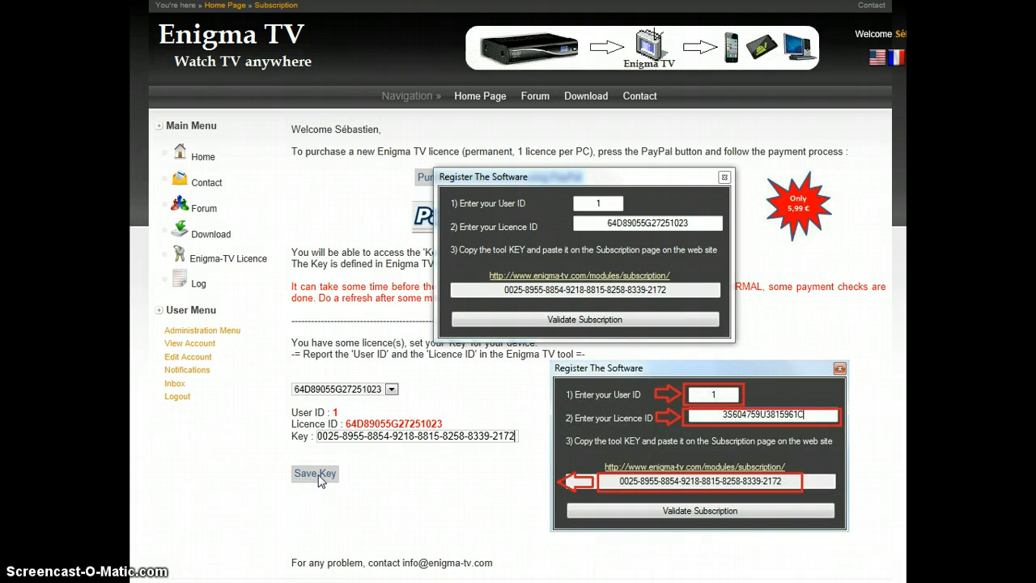
{"action": "mouse_move", "coordinate": [319, 481]}
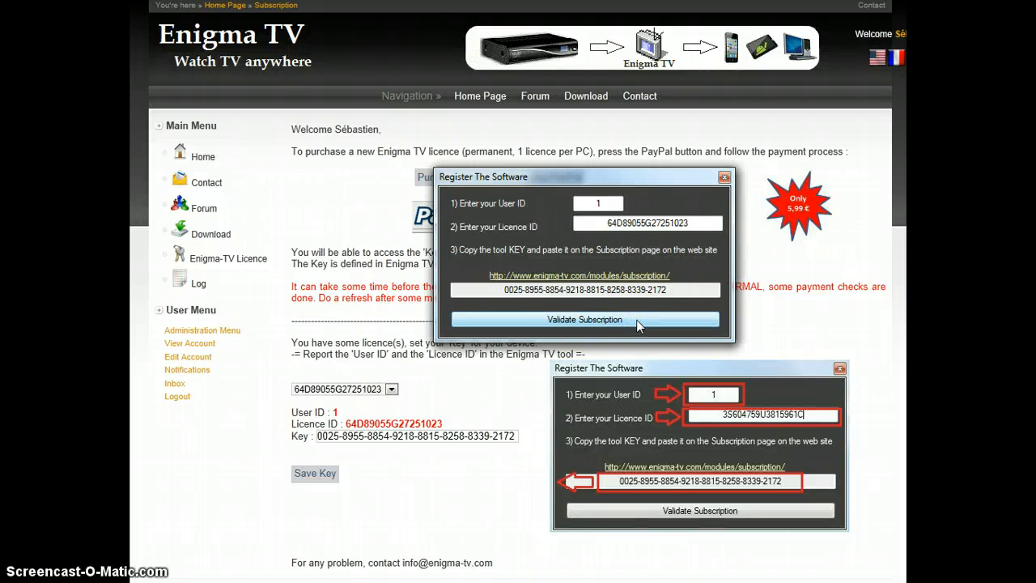
Validate the subscription and acknowledge the 'Subscription Success' message.
{"action": "left_click", "coordinate": [585, 319]}
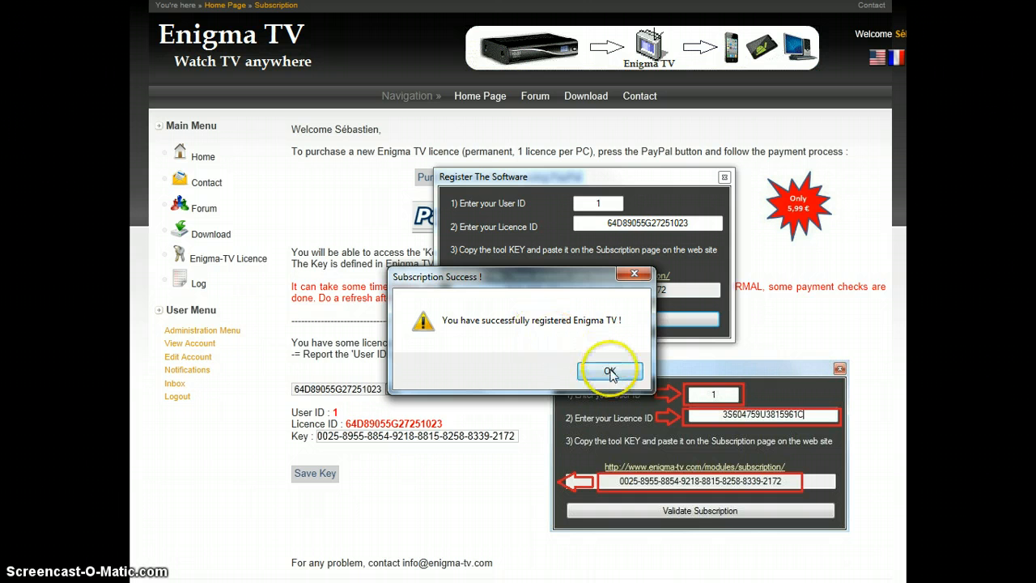
{"action": "left_click", "coordinate": [608, 369]}
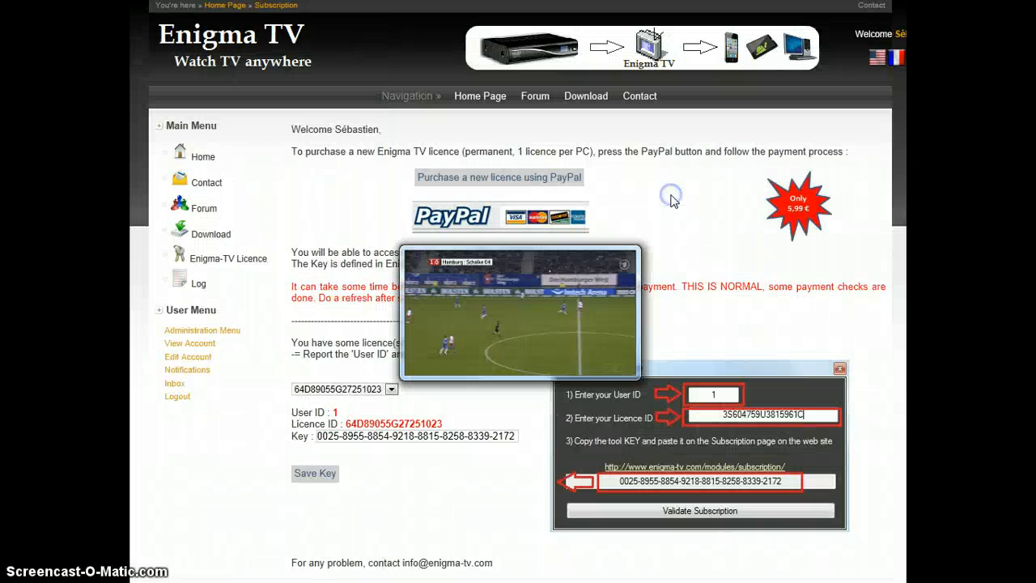
{"action": "mouse_move", "coordinate": [533, 330]}
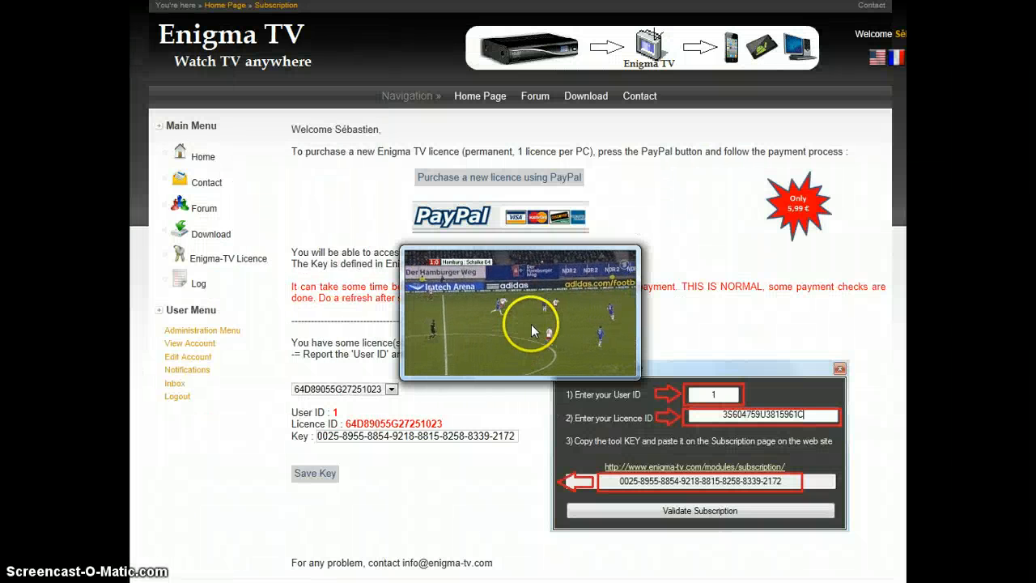